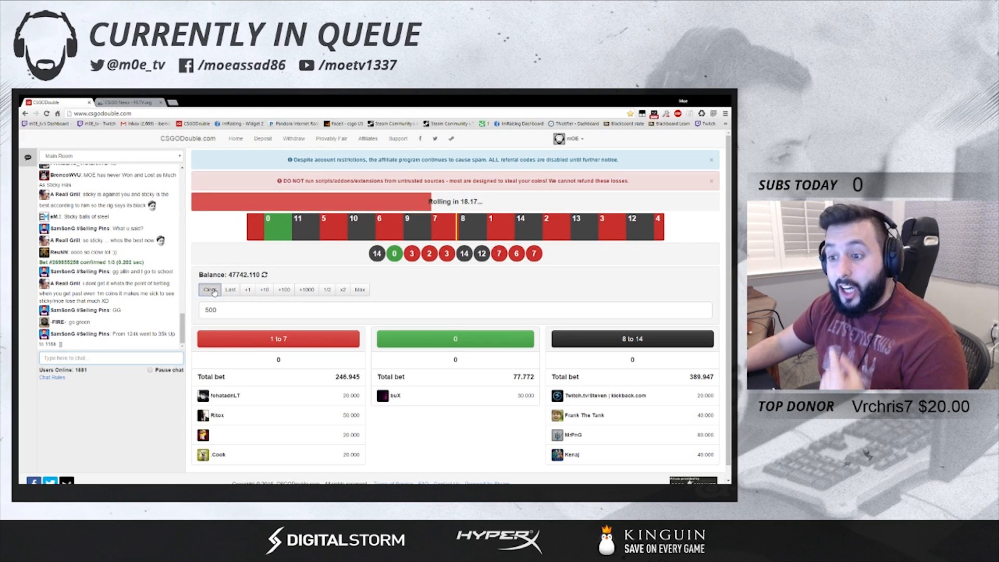
Step: Build a 500-coin bet and place it on red (1 to 7), leaving the balance at 45,942.11
click(283, 289)
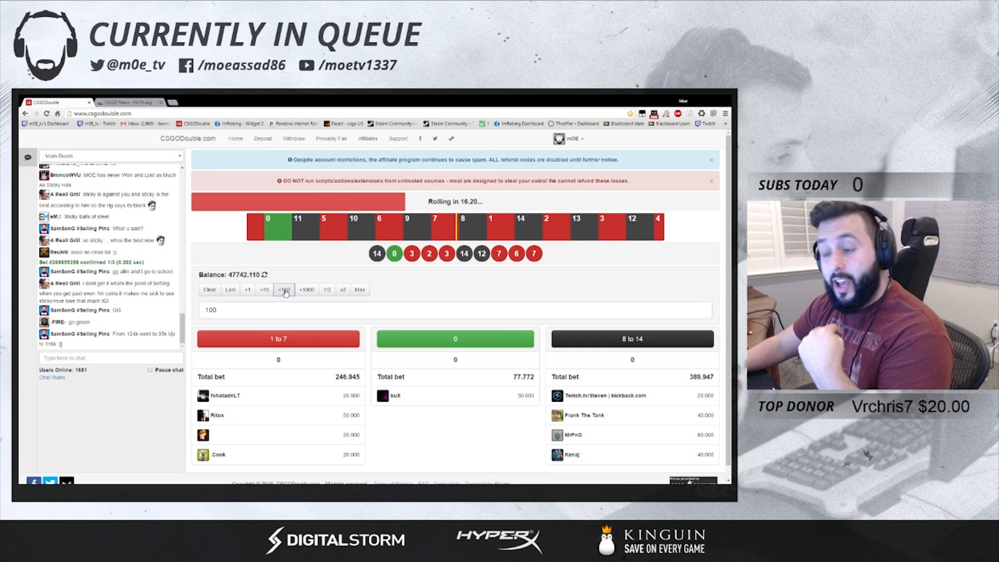
click(284, 289)
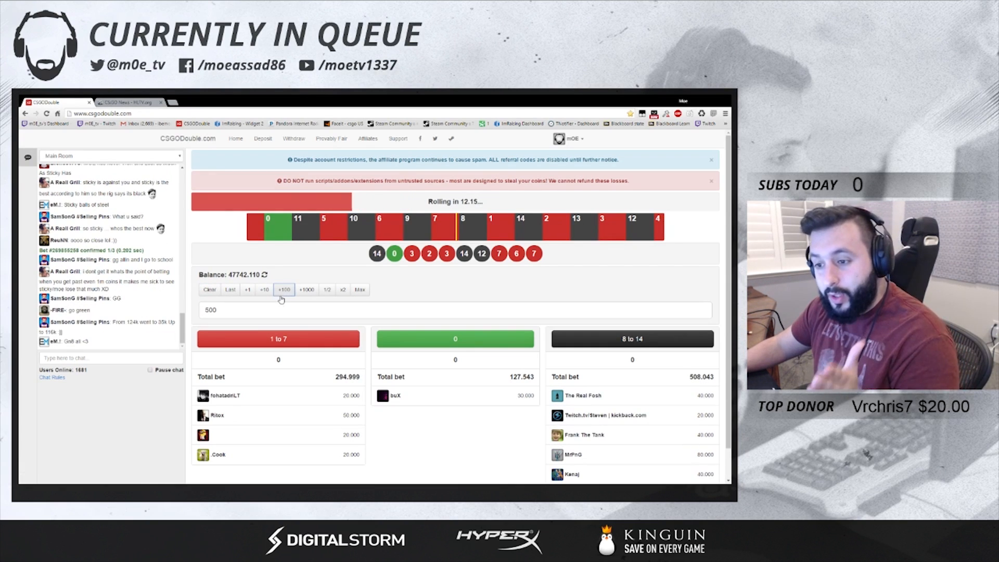
click(278, 338)
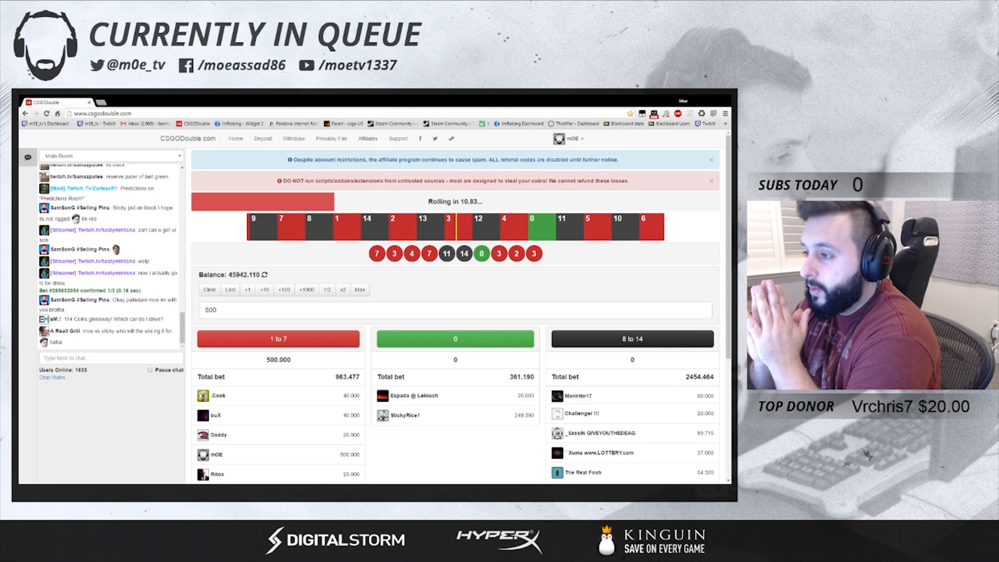
Step: Stake another 500 coins on red, lose to a roll of 12, and clear the bet amount
click(209, 289)
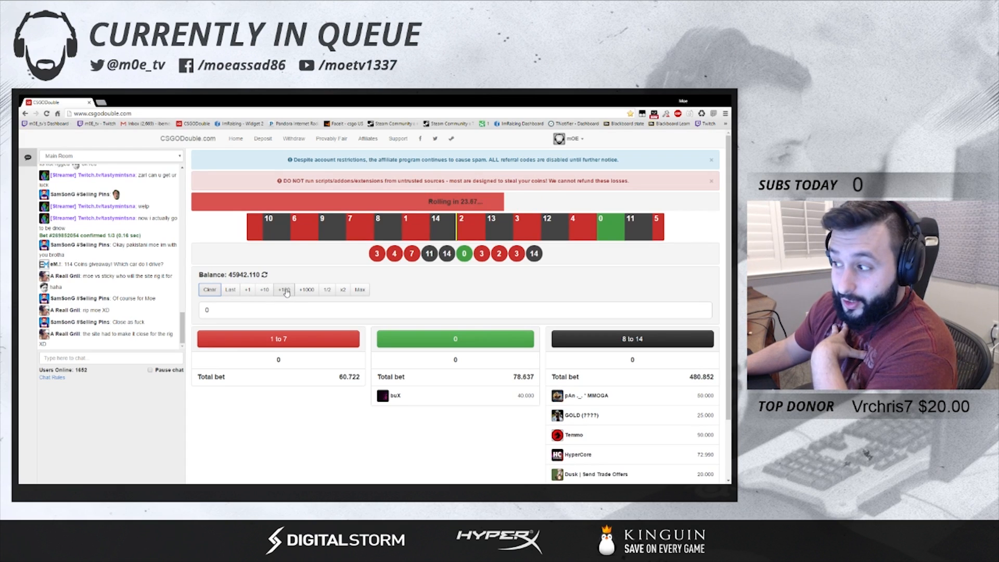
click(283, 290)
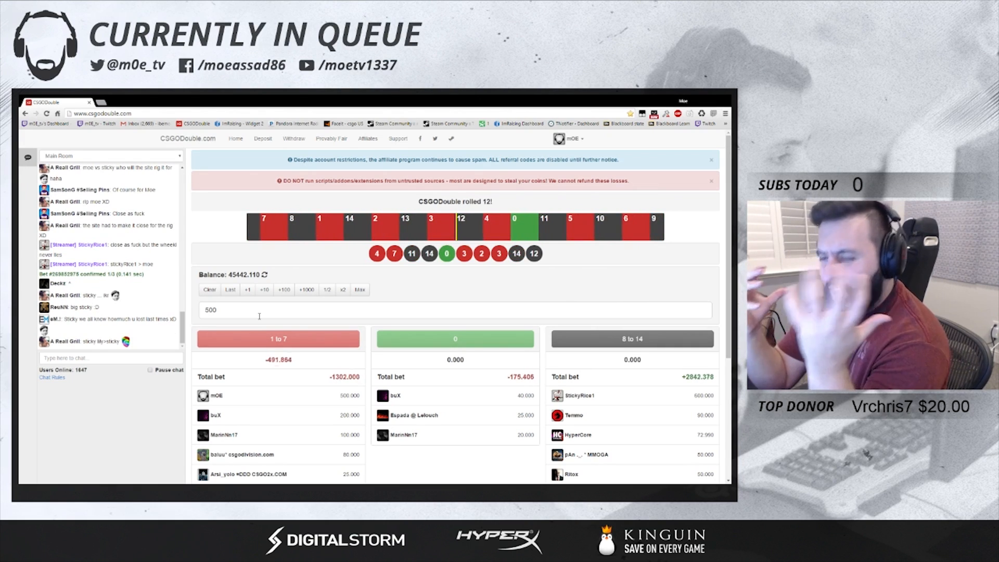
click(209, 290)
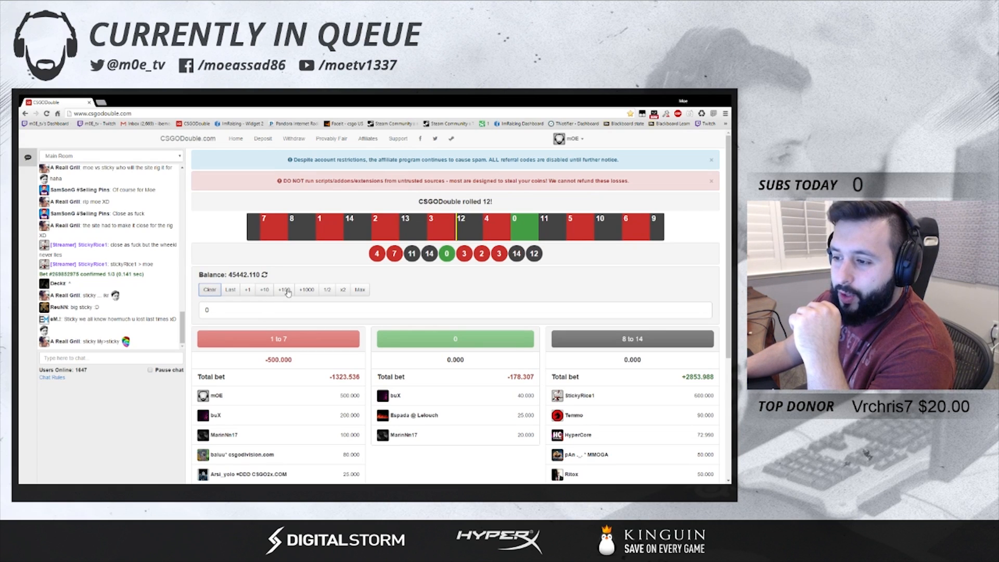